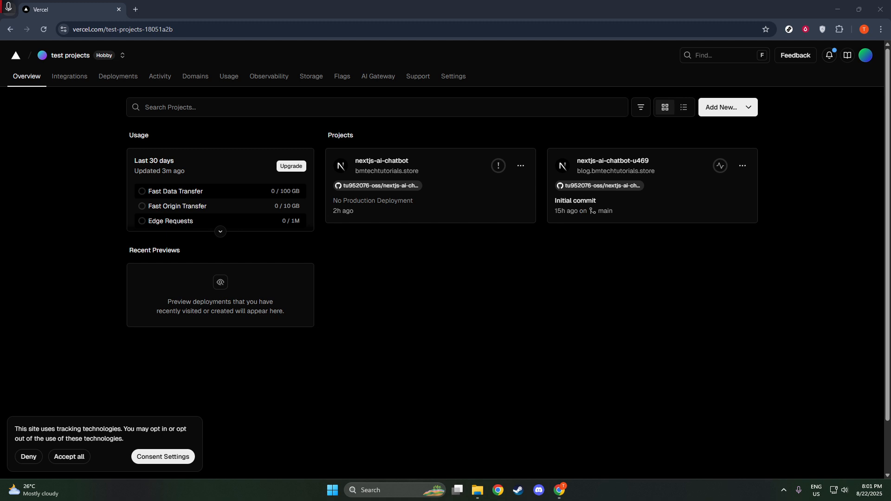
mouse_move(739, 162)
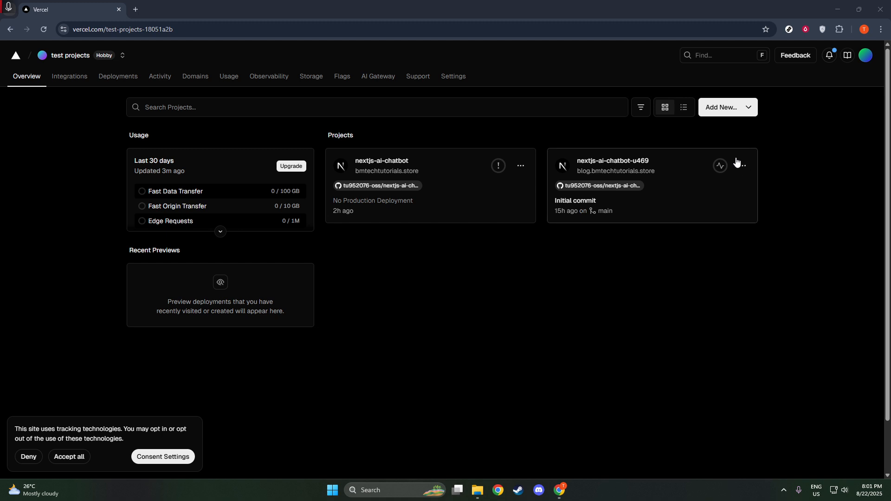
Start a new project from the Add New menu in the test projects team
left_click(728, 108)
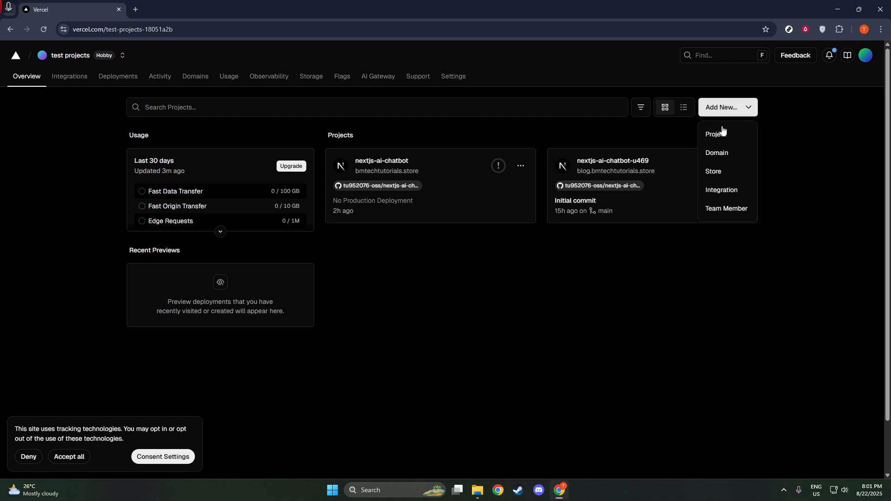
left_click(714, 134)
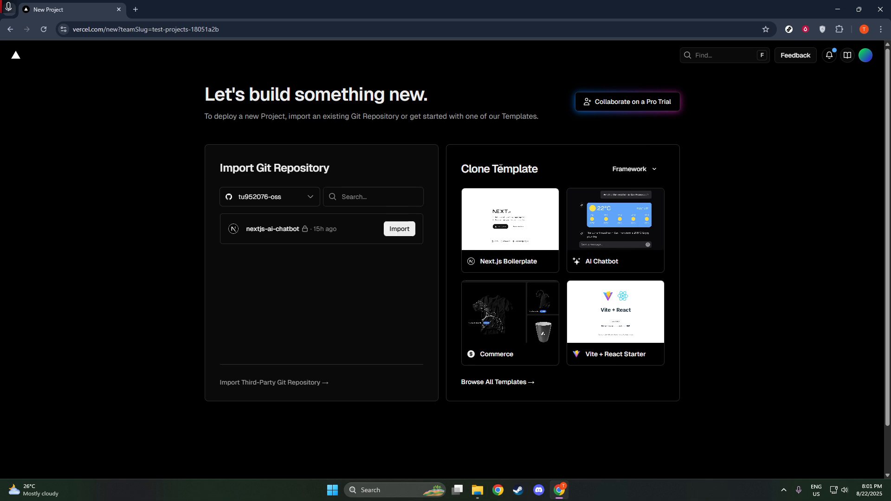
mouse_move(332, 281)
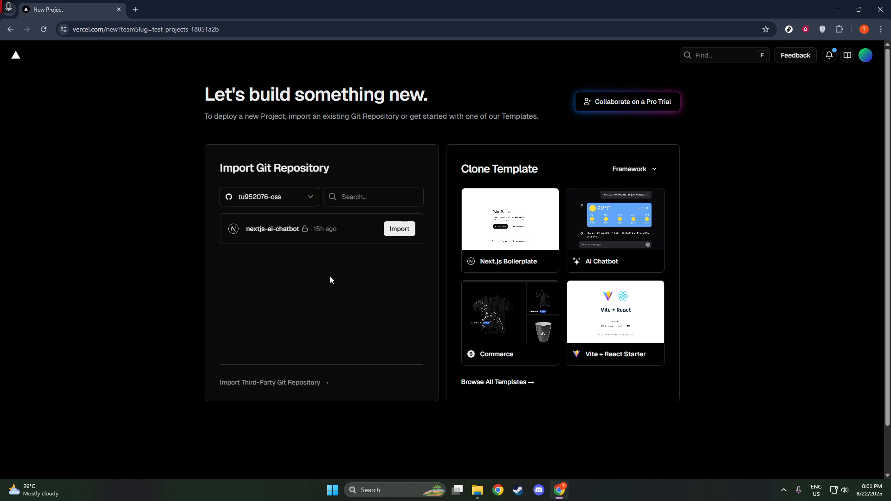
left_click(269, 197)
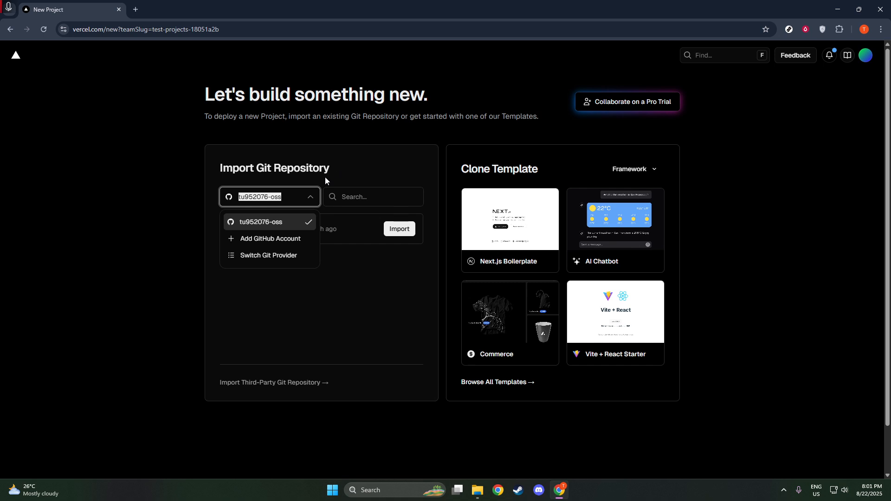
mouse_move(277, 258)
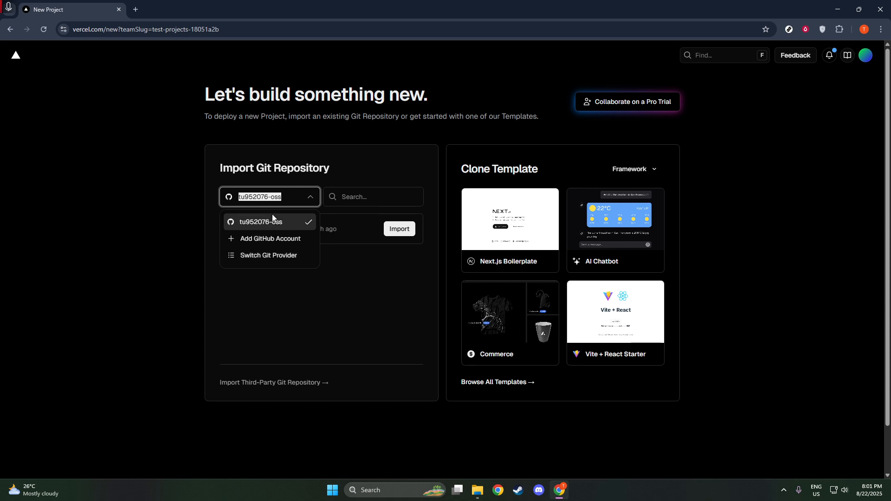
left_click(262, 222)
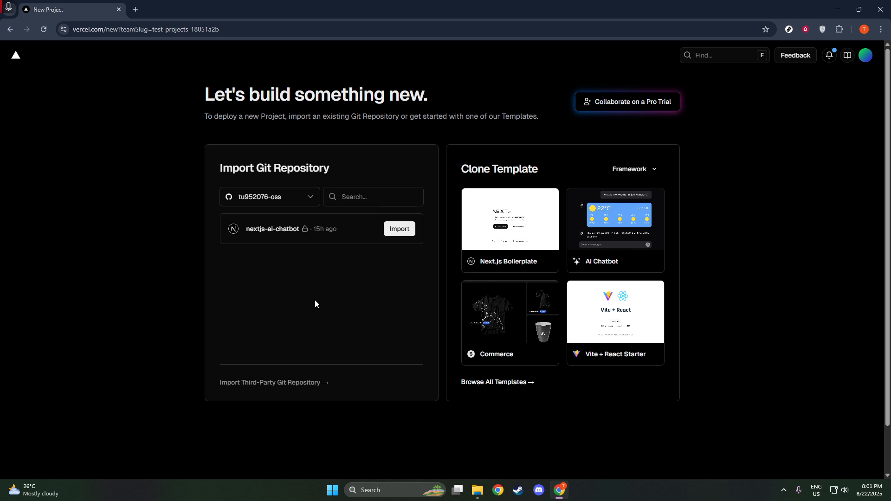
mouse_move(471, 239)
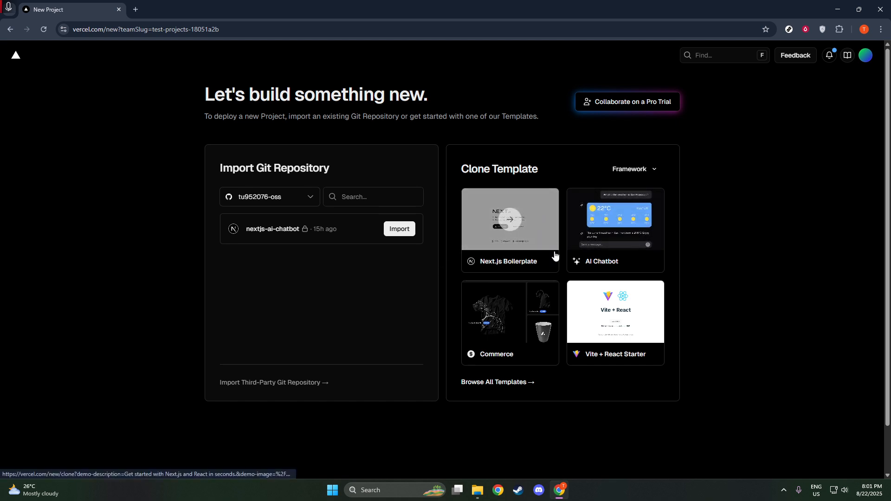
mouse_move(523, 212)
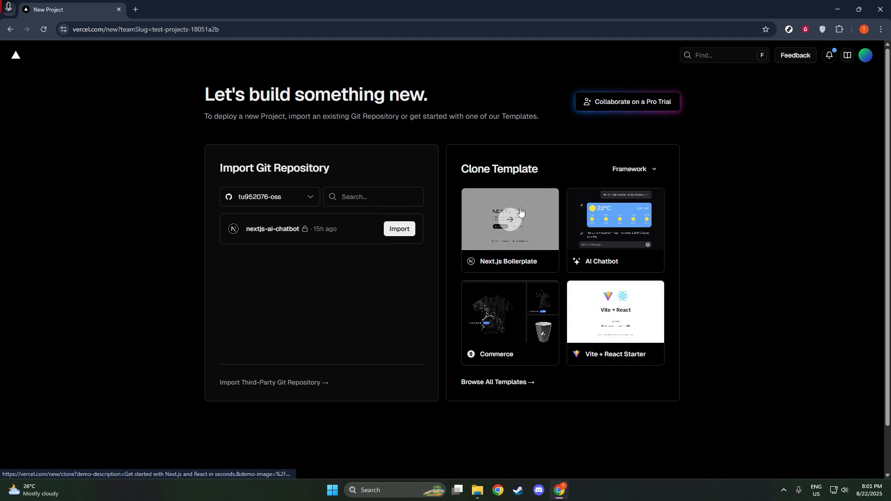
Choose the Next.js Boilerplate template and GitHub as provider for repository nextjs-boilerplate
left_click(509, 219)
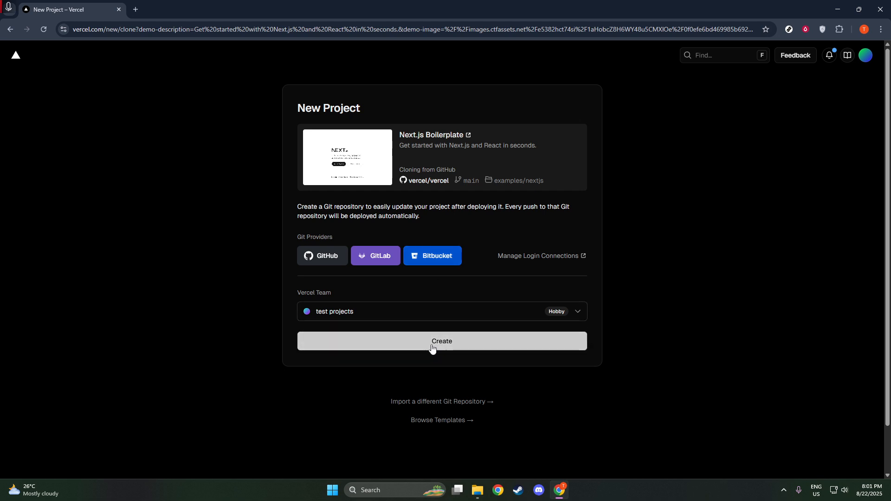
left_click(442, 342)
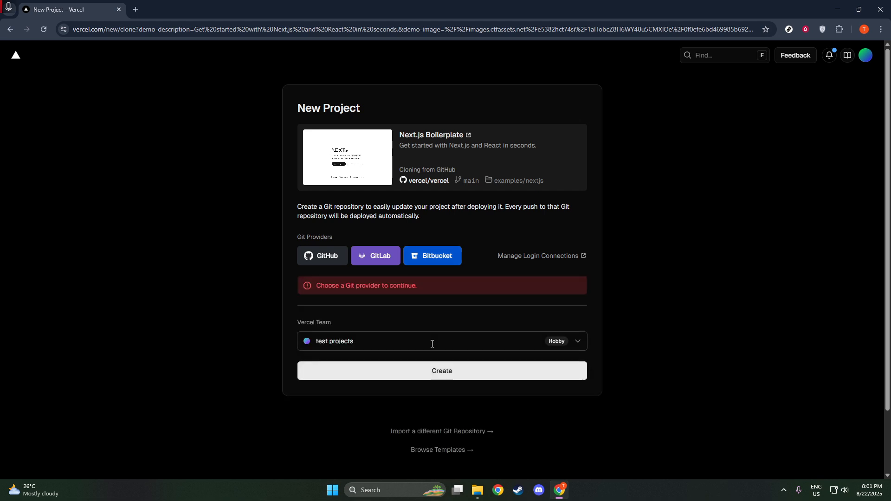
left_click(322, 257)
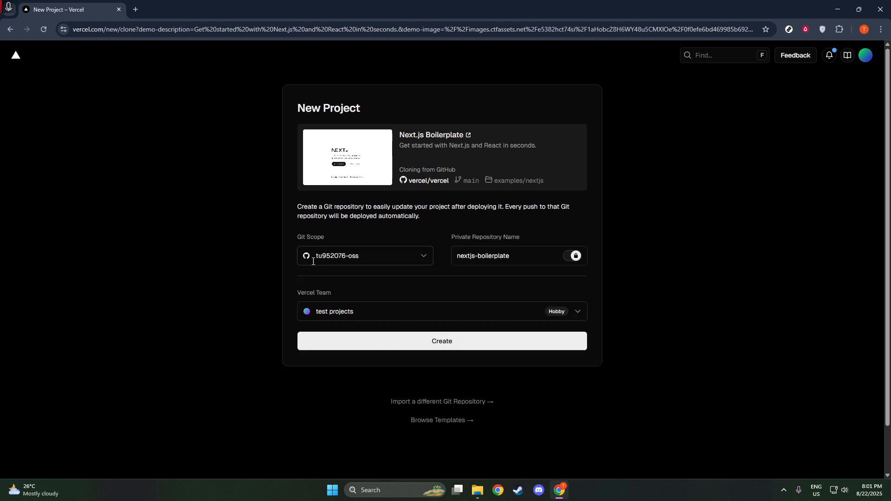
mouse_move(450, 338)
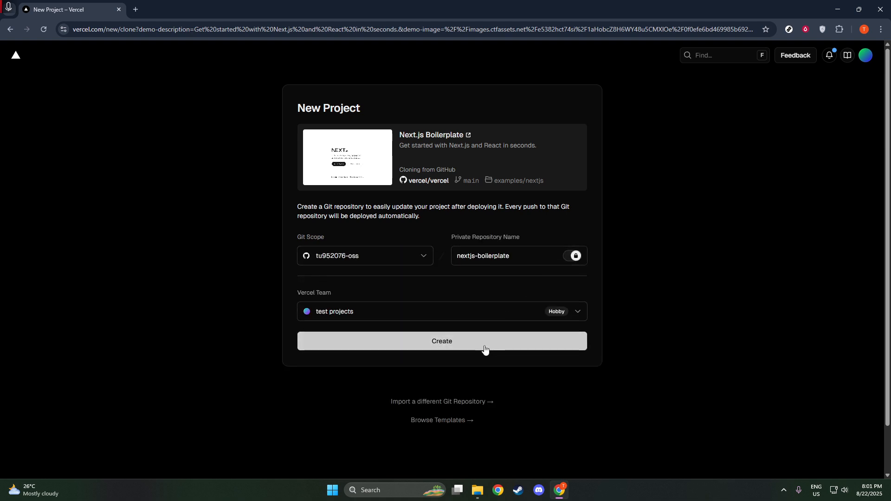
Create and deploy the project, reaching the Congratulations page
left_click(442, 341)
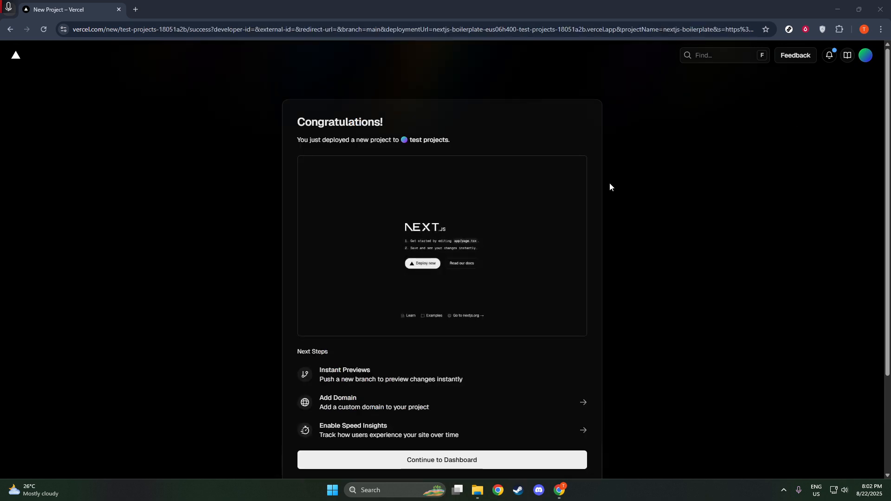
scroll("down", 3)
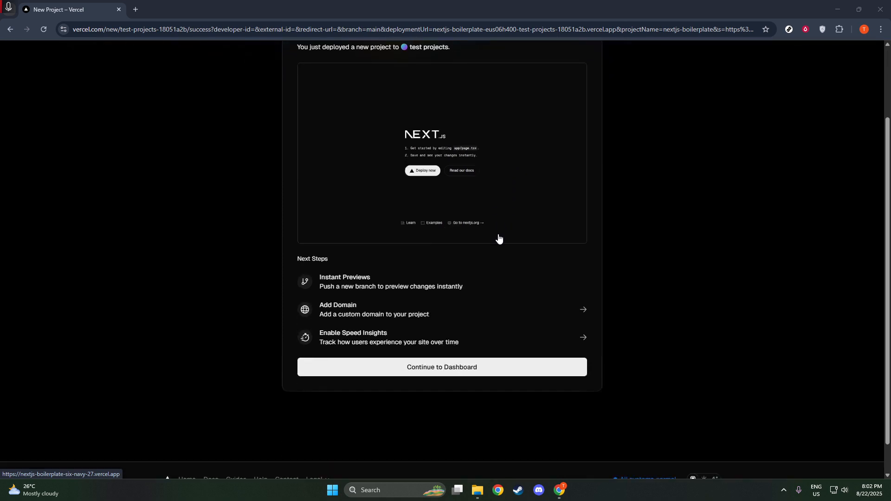
mouse_move(475, 338)
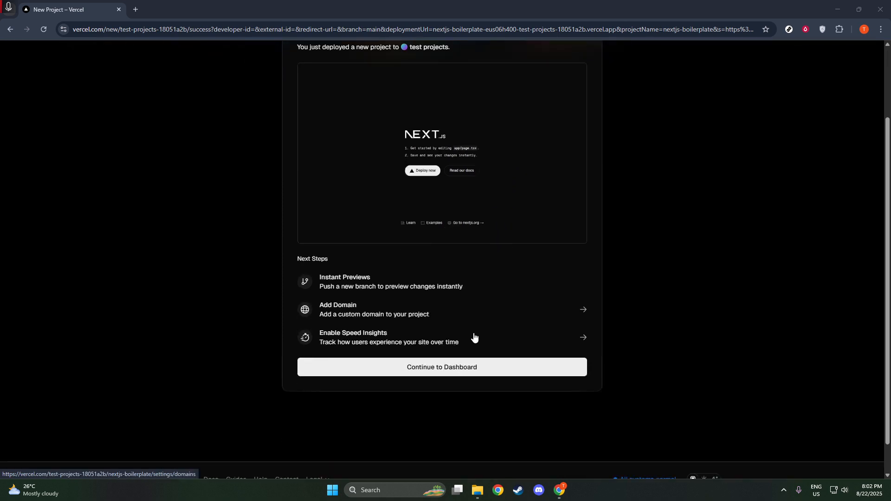
mouse_move(470, 364)
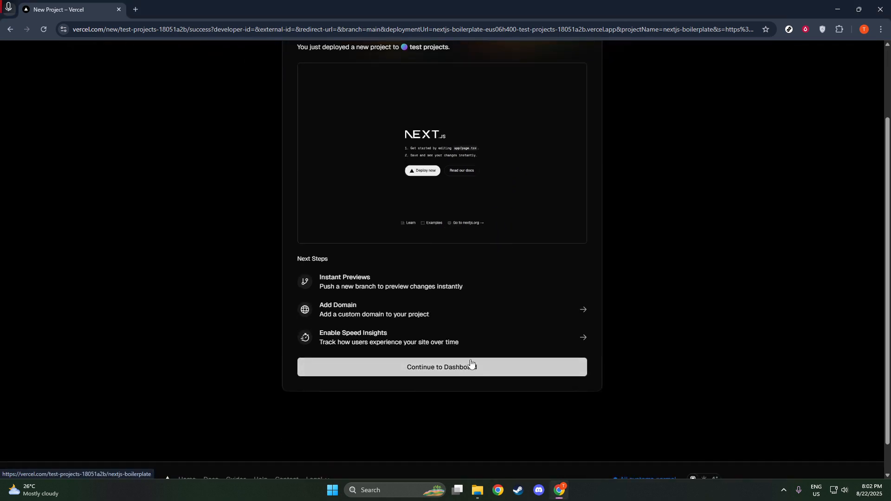
Continue to the nextjs-boilerplate dashboard showing the Ready production deployment
left_click(442, 368)
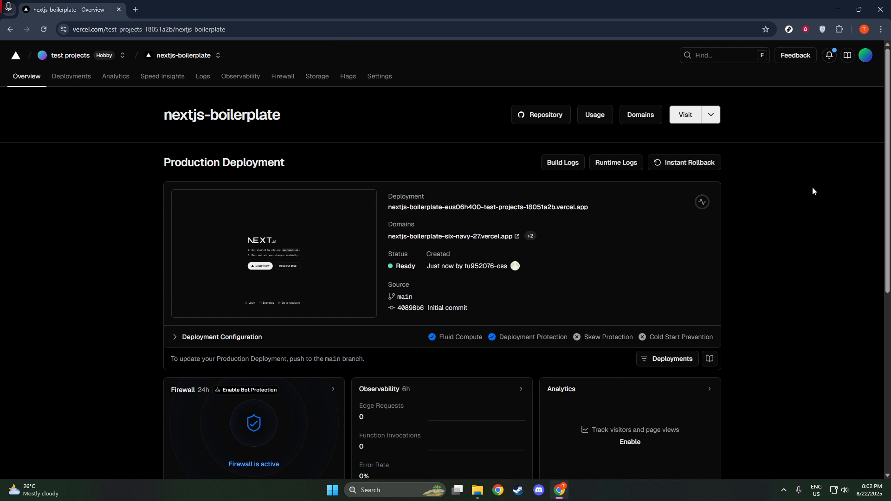
mouse_move(657, 185)
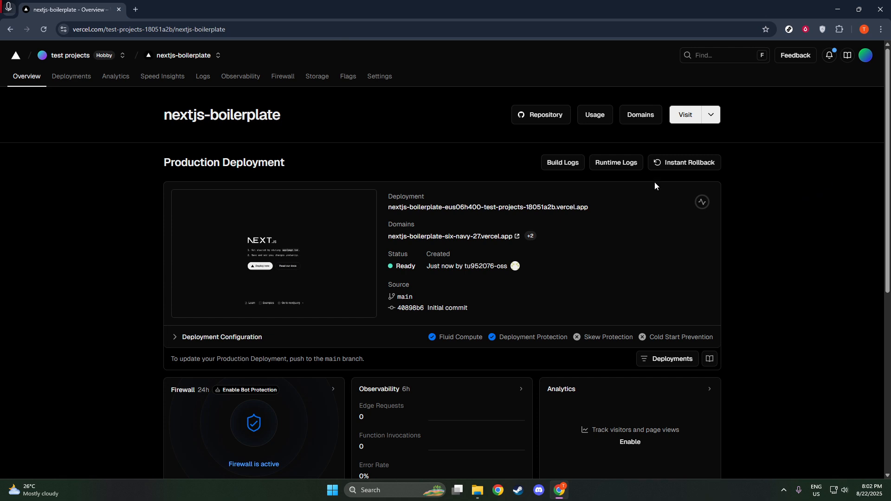
mouse_move(650, 179)
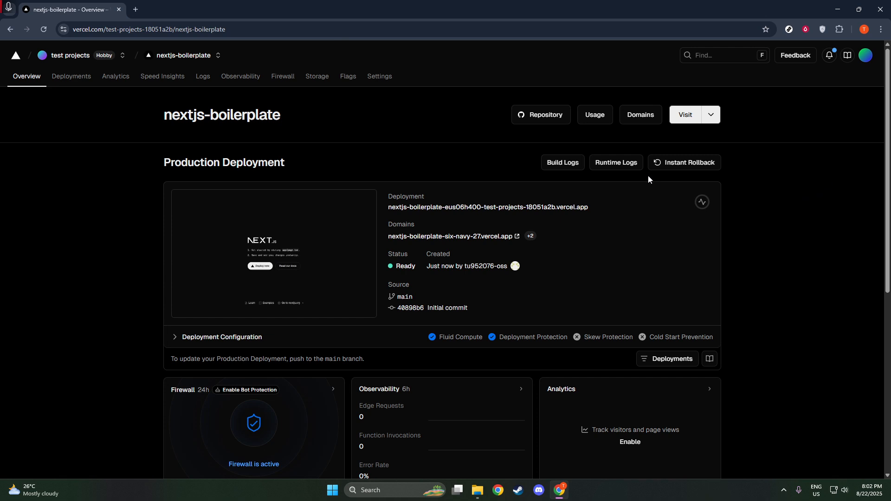